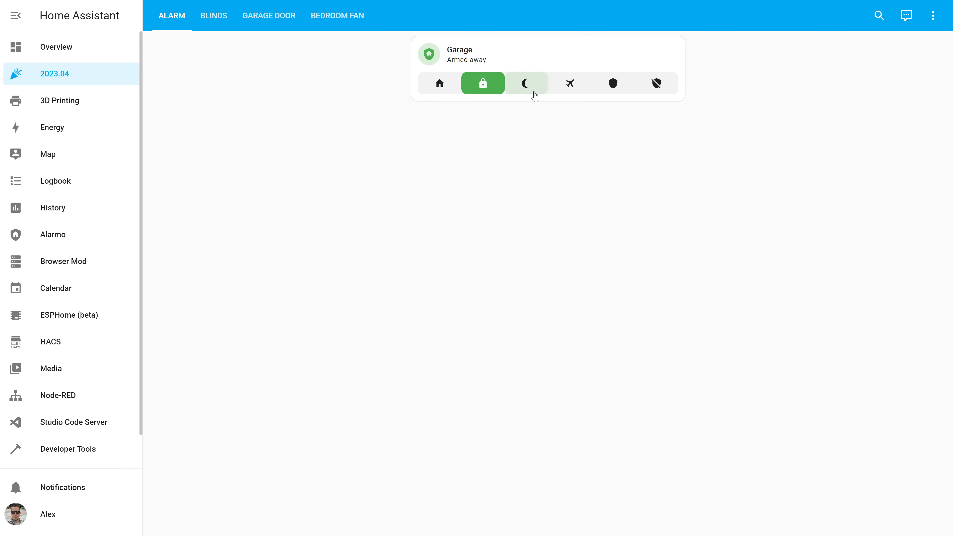
Step: Disarm the Garage alarm by entering and confirming its code on the keypad
left_click(569, 83)
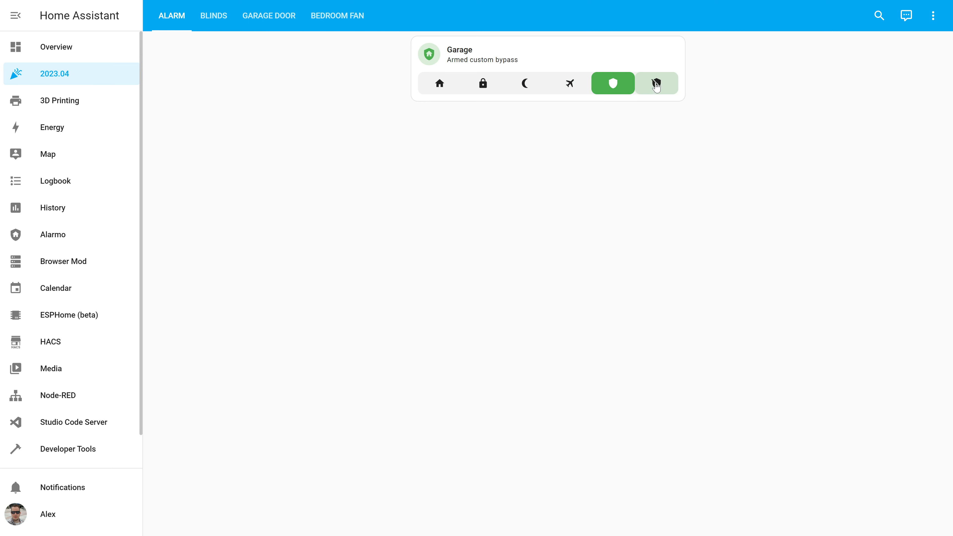
left_click(655, 84)
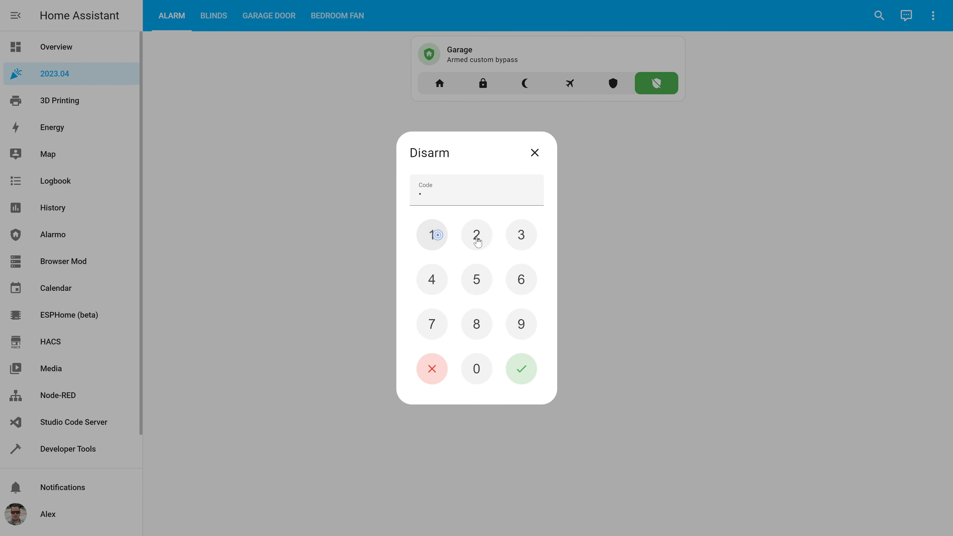
left_click(432, 280)
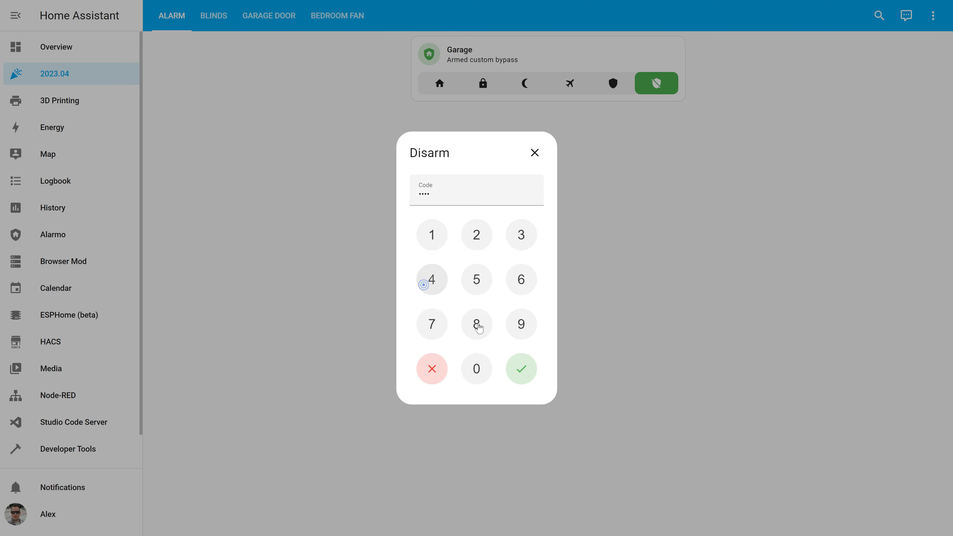
left_click(520, 368)
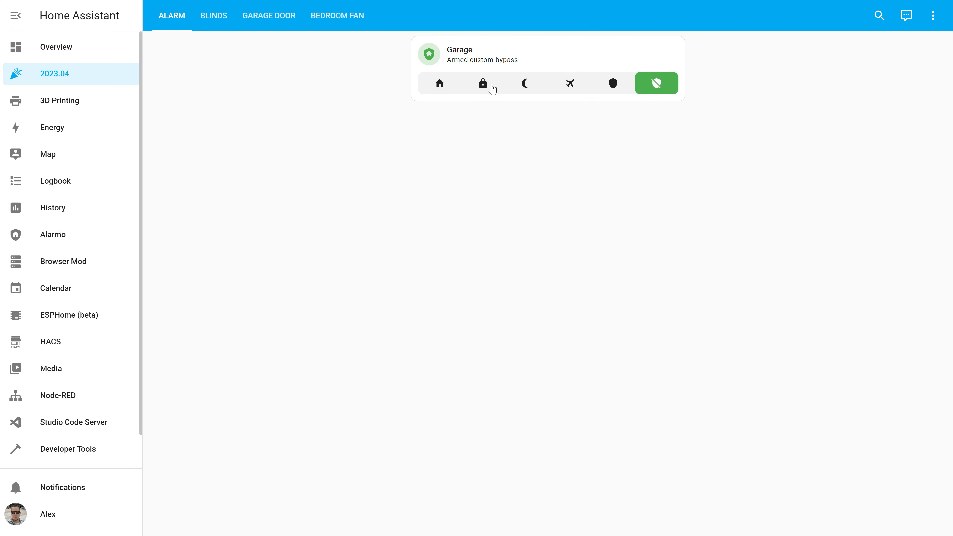
Step: Set the Bedroom Fan to 100% speed from its view
left_click(336, 16)
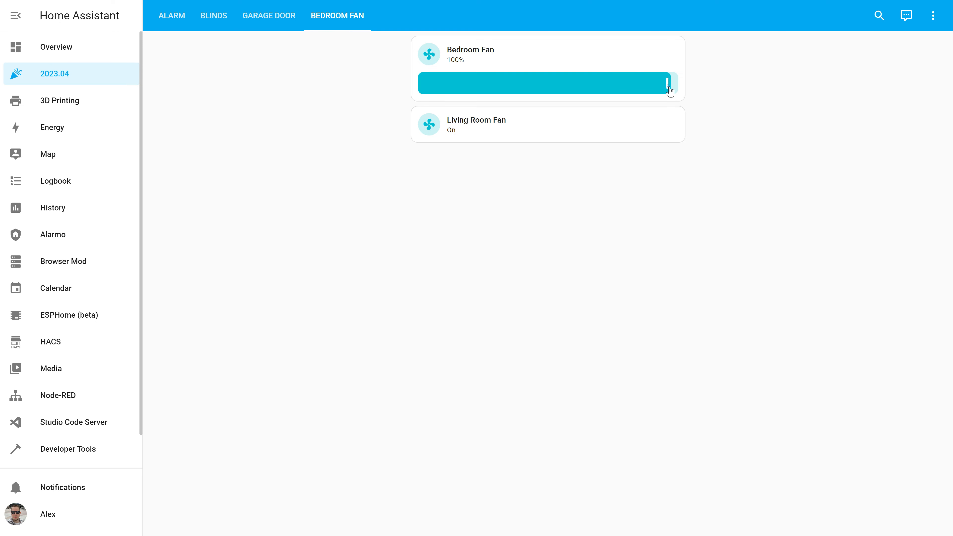
left_click(171, 15)
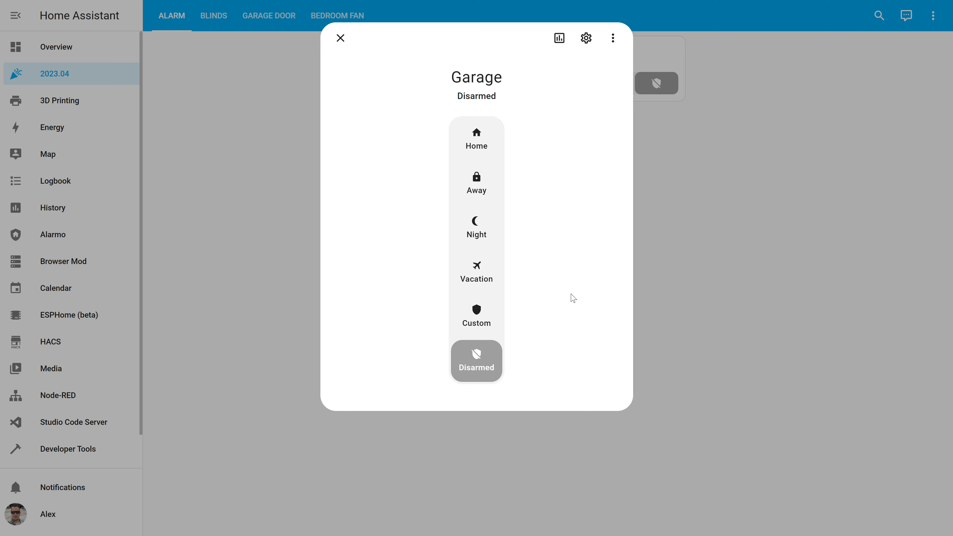
mouse_move(476, 183)
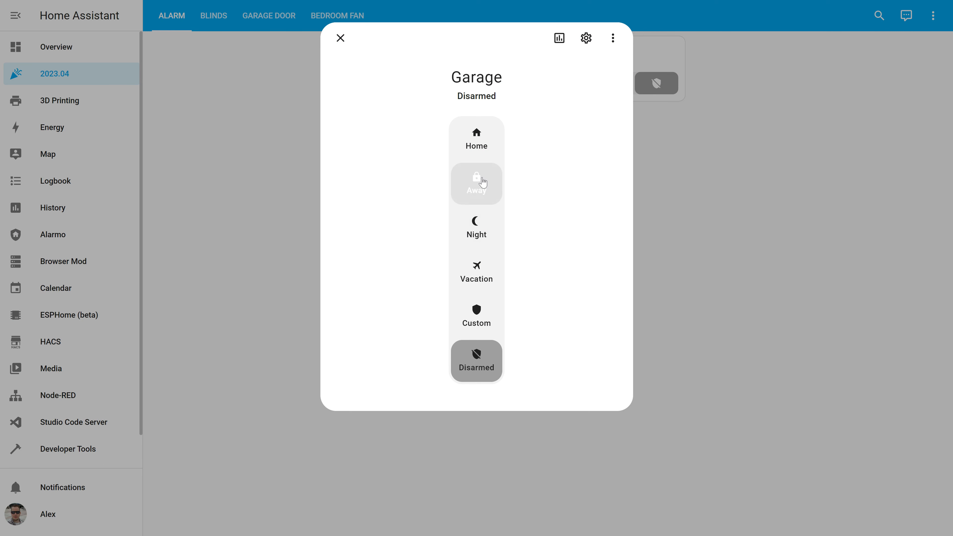
Step: Arm the Garage alarm in Away mode and dismiss the garage door details
left_click(476, 184)
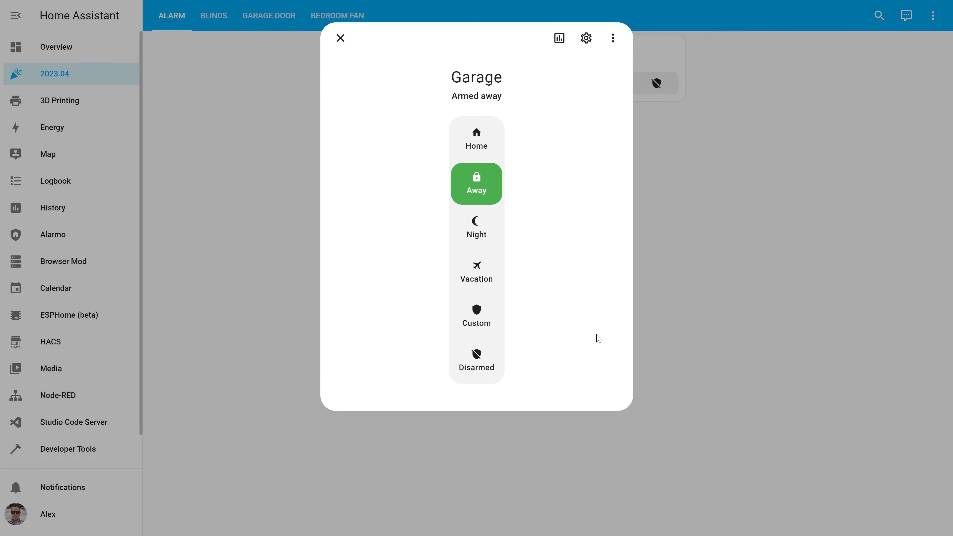
left_click(476, 360)
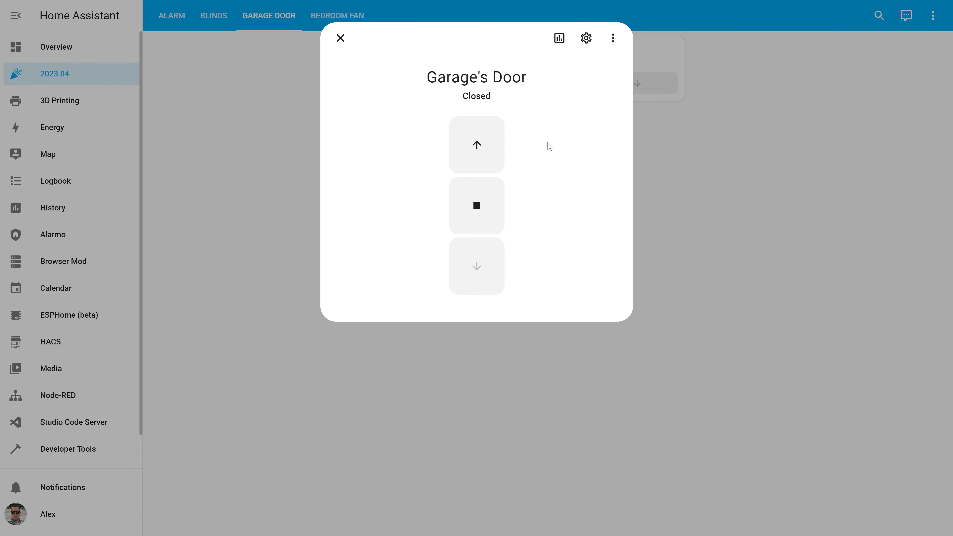
left_click(213, 15)
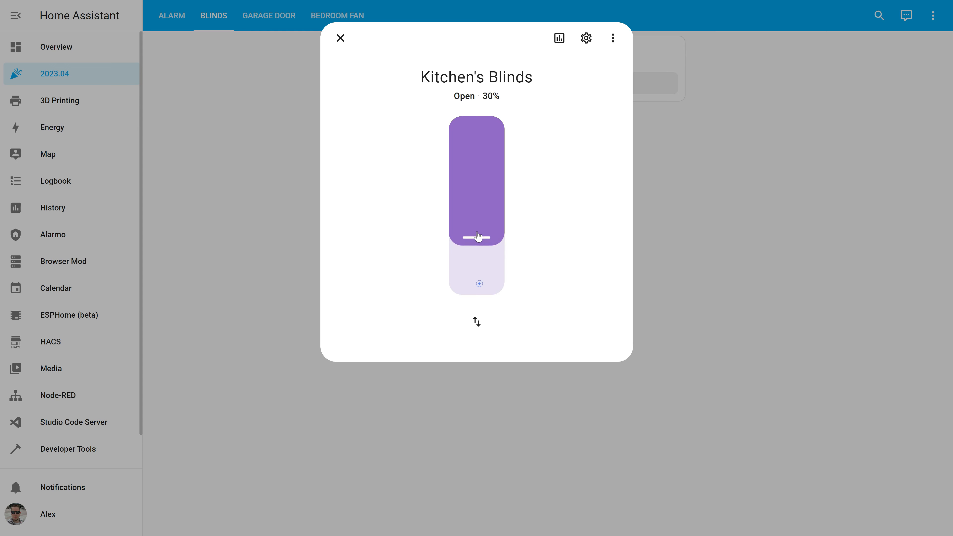
Step: Adjust the Kitchen Blinds position and apply the whoosh preset to the Living Room Fan
left_click(337, 15)
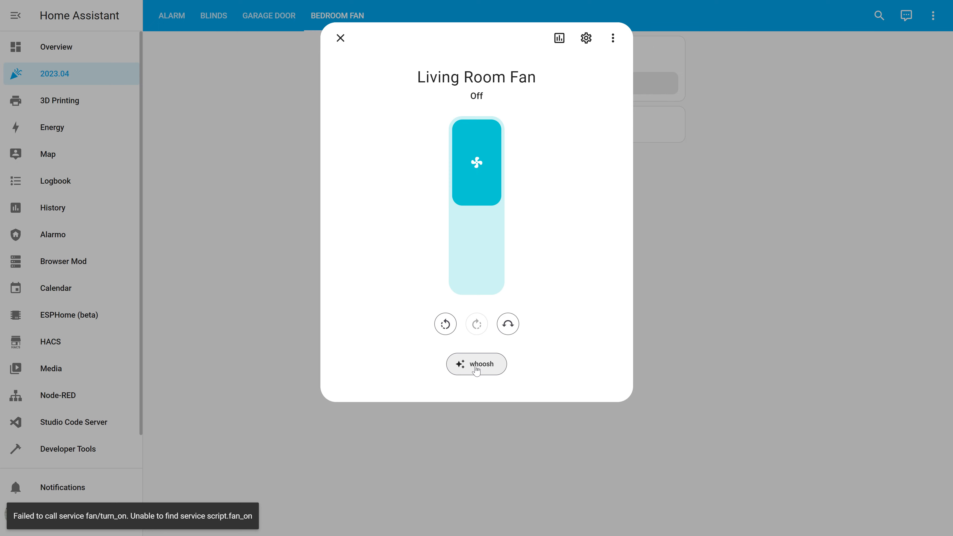
left_click(475, 363)
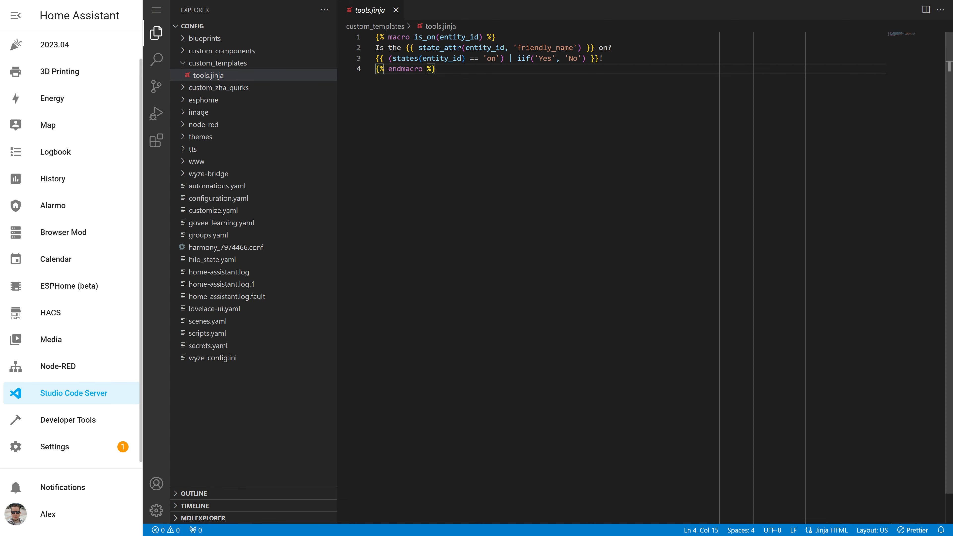
Step: Open tools.jinja from the custom_templates folder in Studio Code Server
left_click(67, 419)
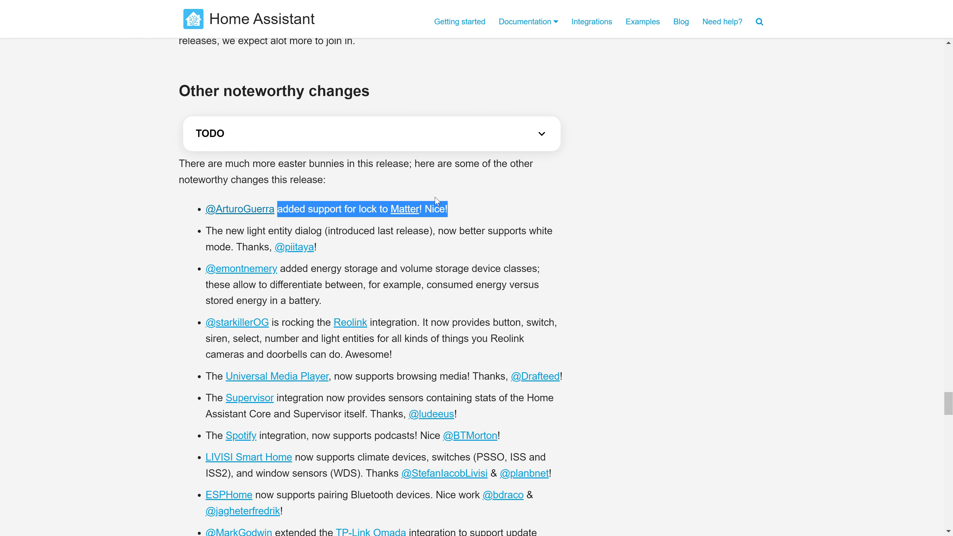
Step: Scroll the 2023.04 release notes down to the Database section
left_click(471, 195)
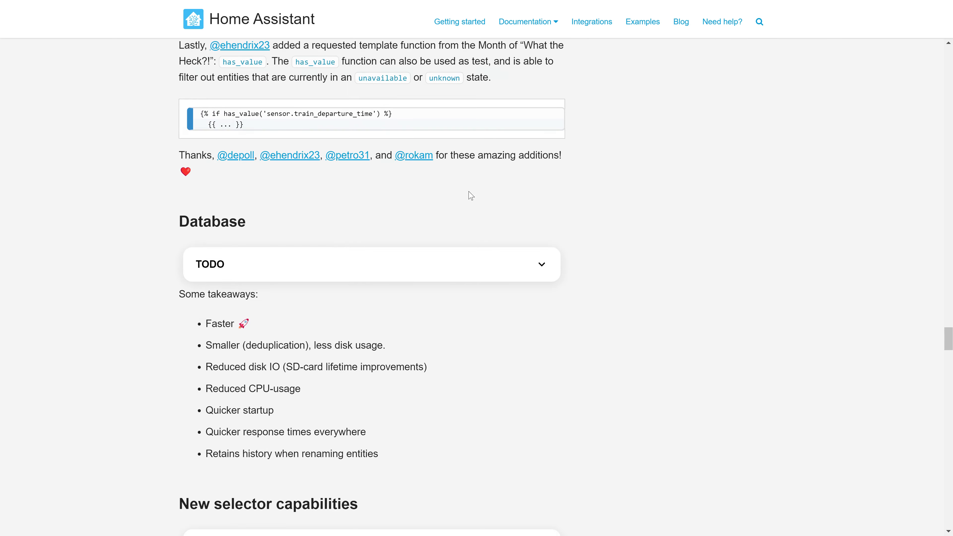
scroll("down", 3)
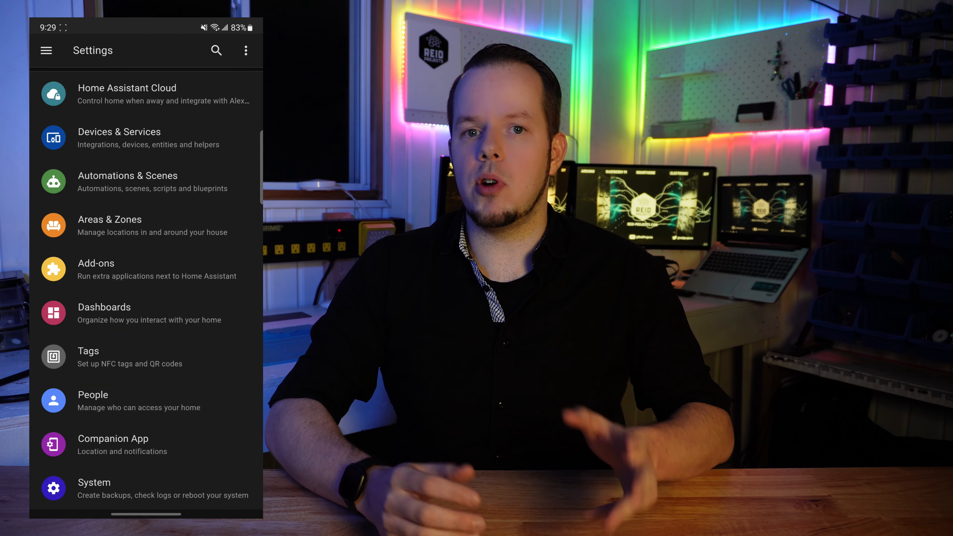
Step: Start adding another server from the Companion App settings
left_click(113, 445)
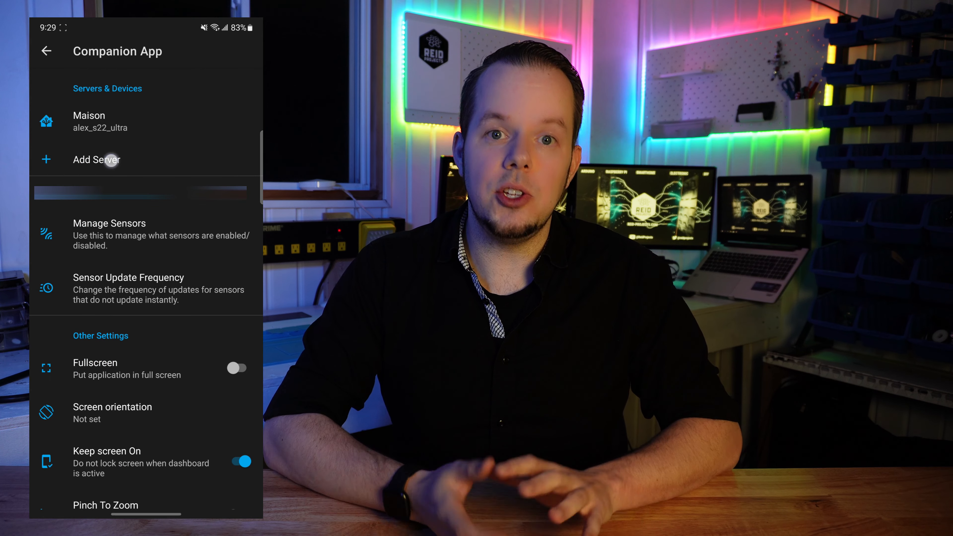
left_click(96, 159)
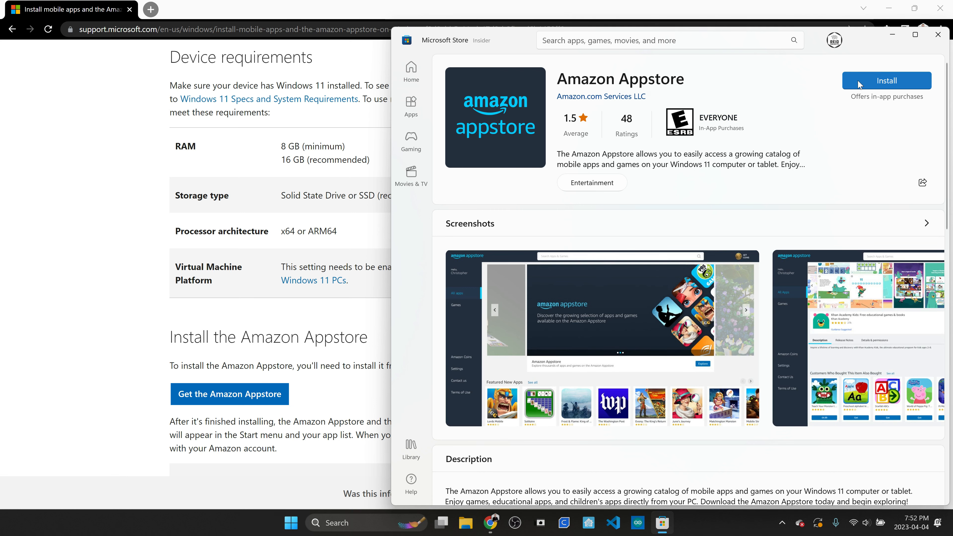
Step: Install the Amazon Appstore, then install Home Assistant from it
left_click(886, 80)
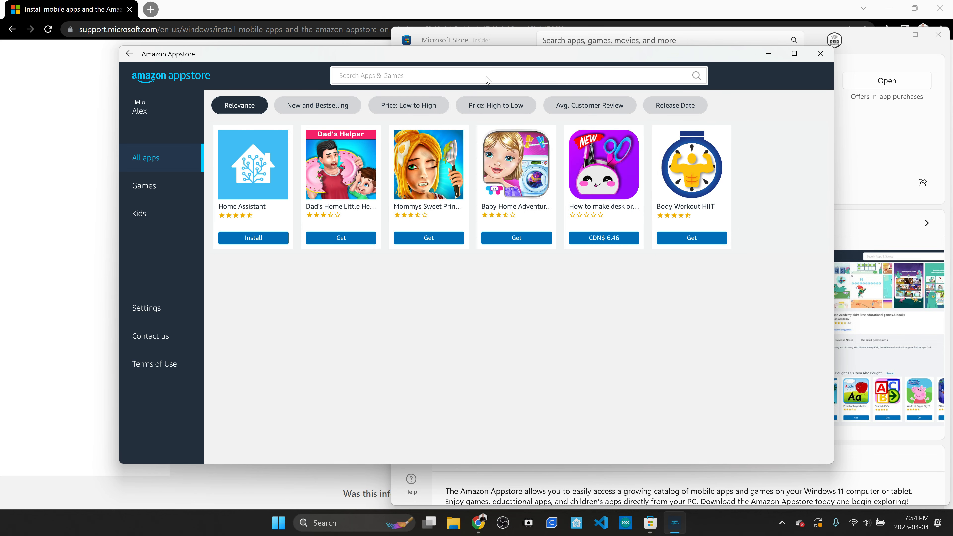
left_click(253, 238)
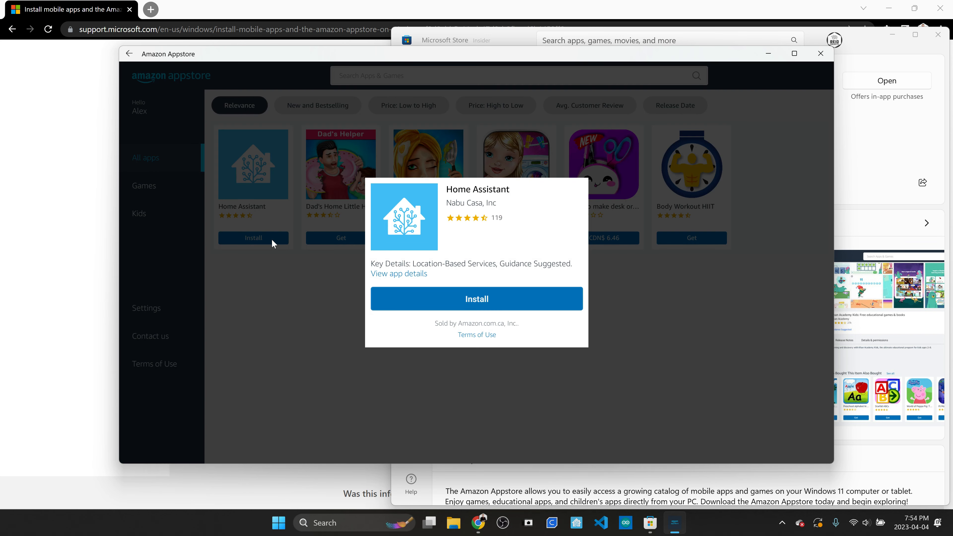
left_click(476, 298)
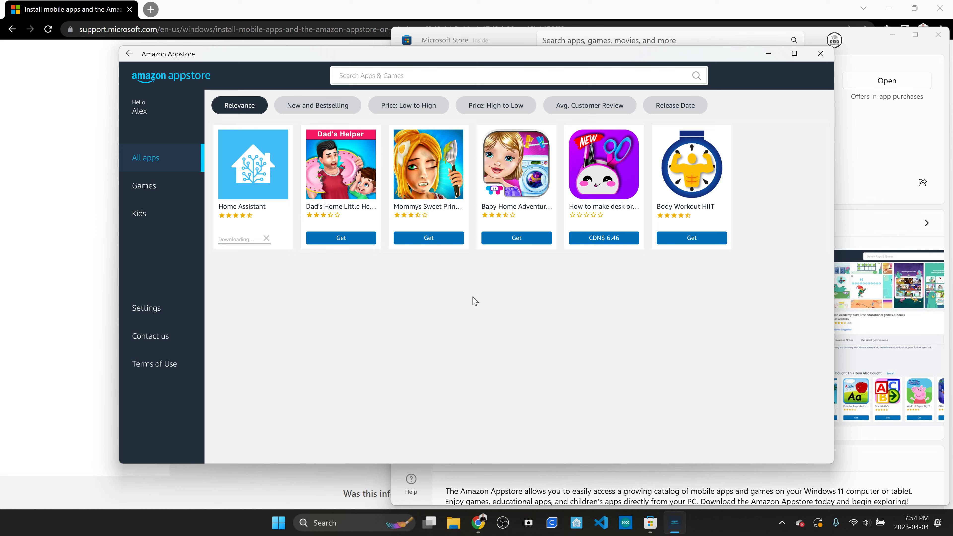
Step: Launch Home Assistant and continue past the welcome screen to server selection
left_click(252, 164)
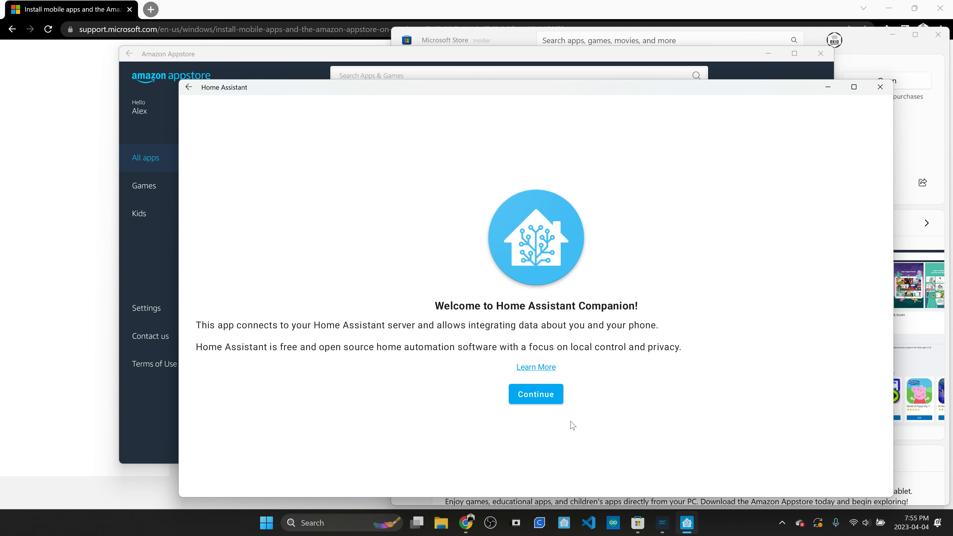
left_click(535, 394)
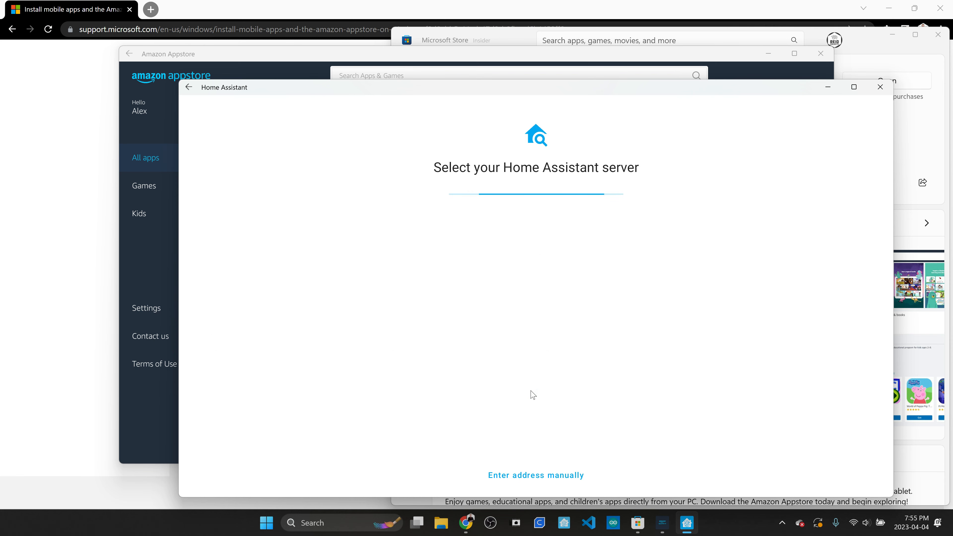